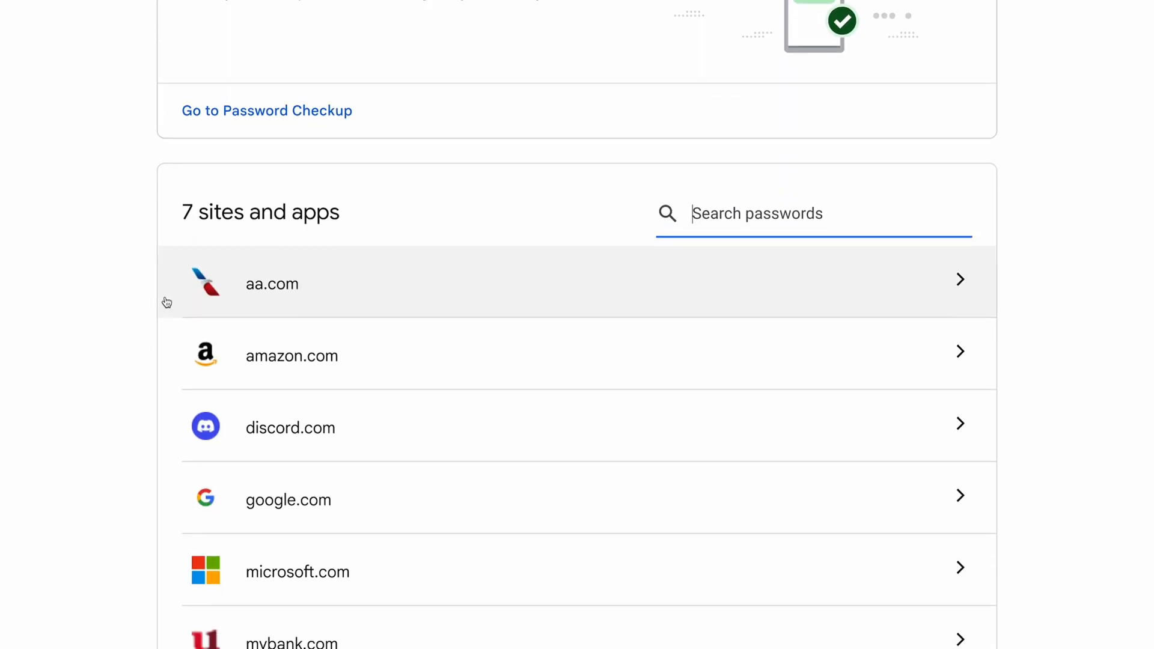
# Scroll Google Password Manager down to the '7 sites and apps' list
pyautogui.scroll(-3)
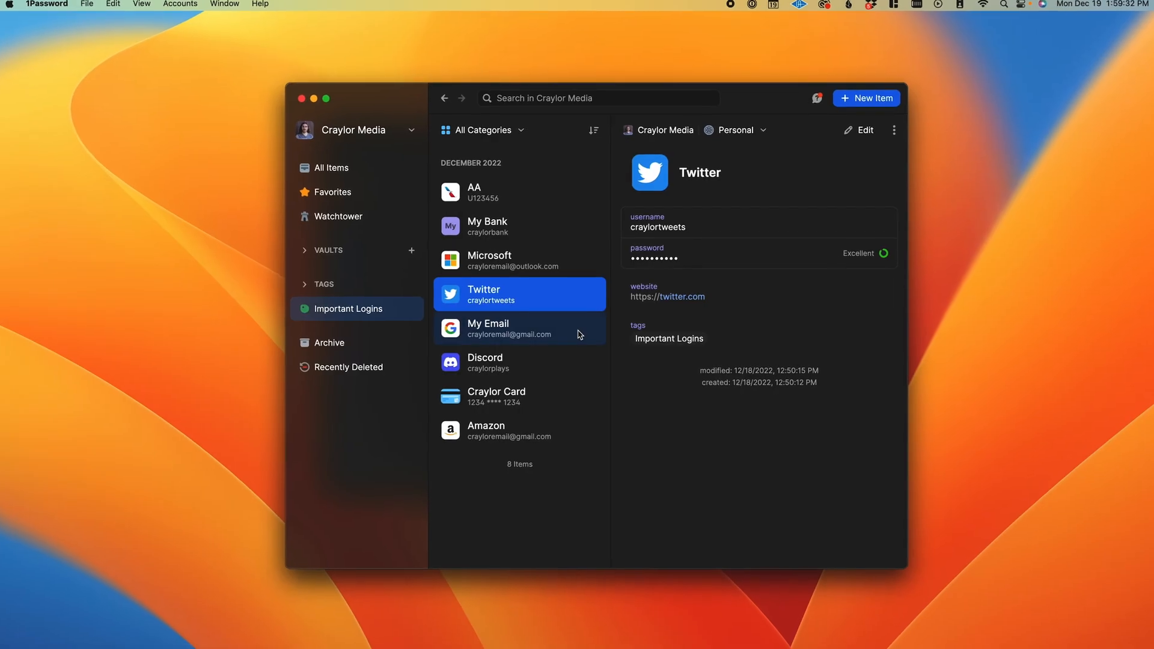
# Browse vault items, open My Bank for editing, then view the Microsoft login
pyautogui.click(511, 364)
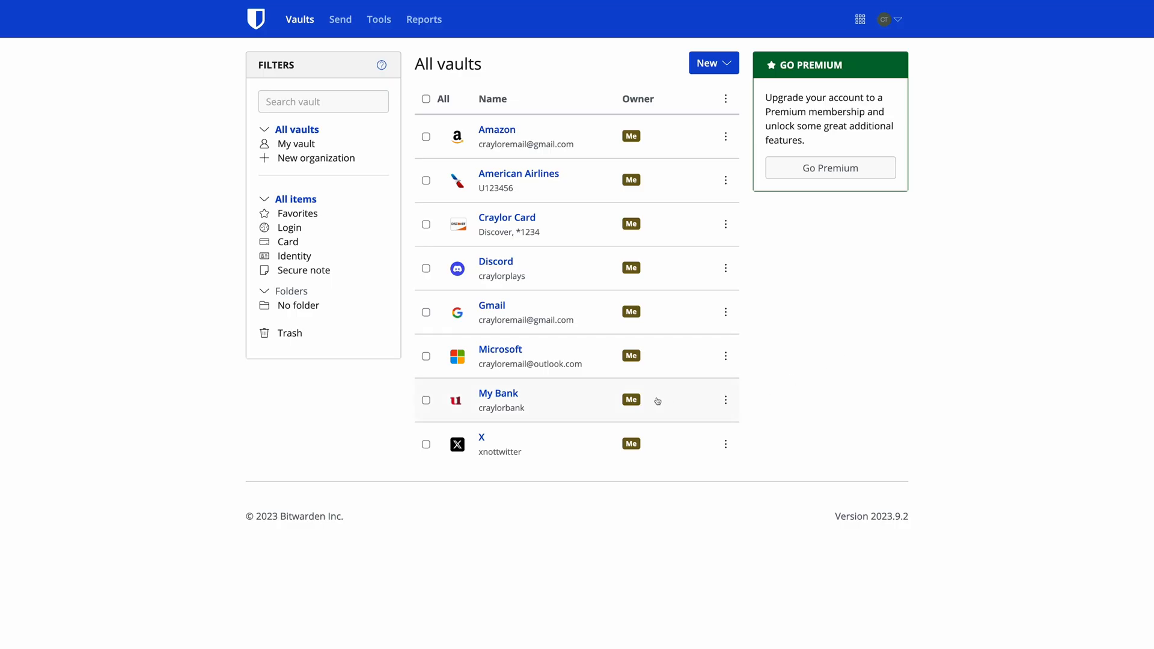
pyautogui.click(498, 393)
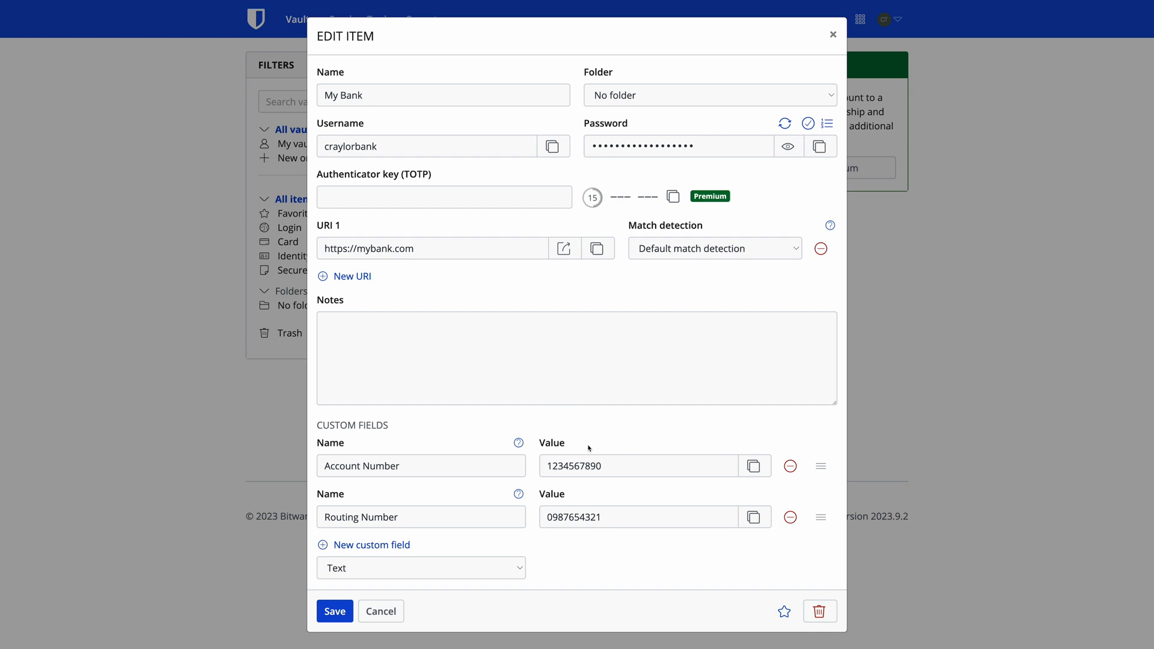
pyautogui.click(754, 466)
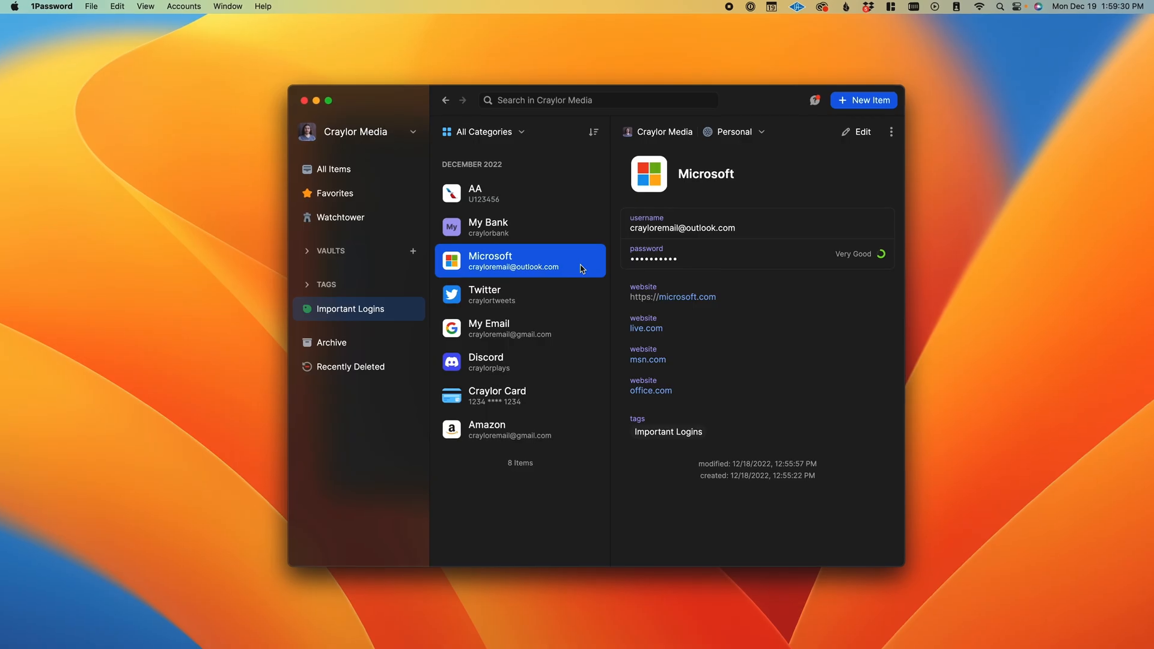
# View the Twitter login, then the Discord login offering two-factor code storage
pyautogui.click(502, 294)
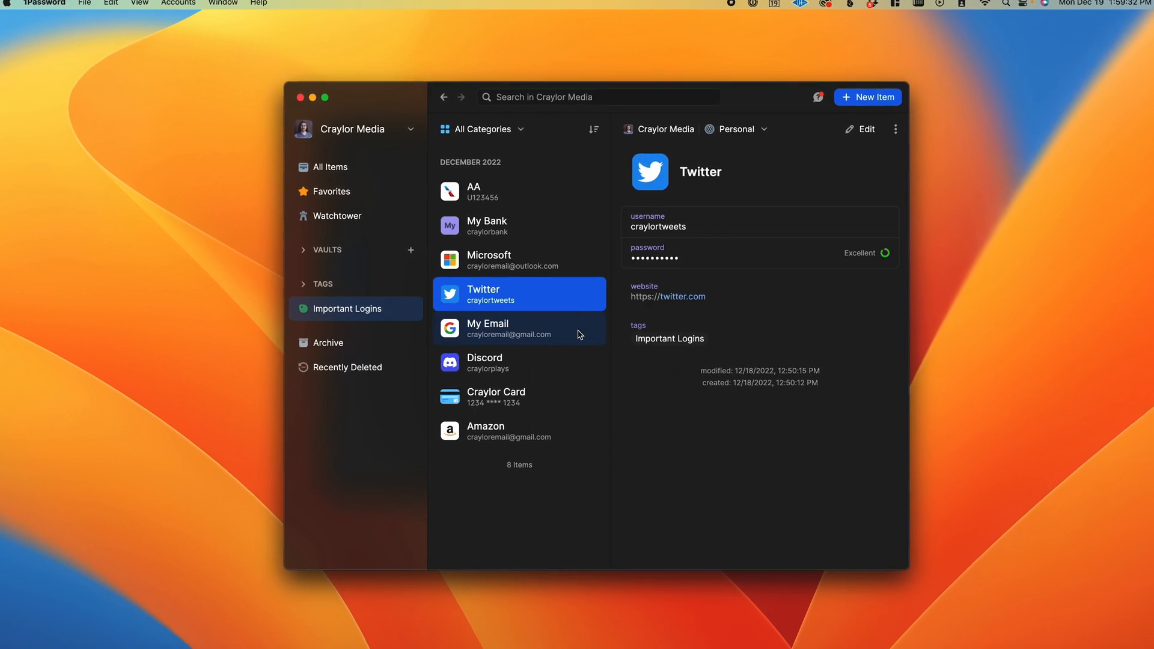
pyautogui.click(507, 362)
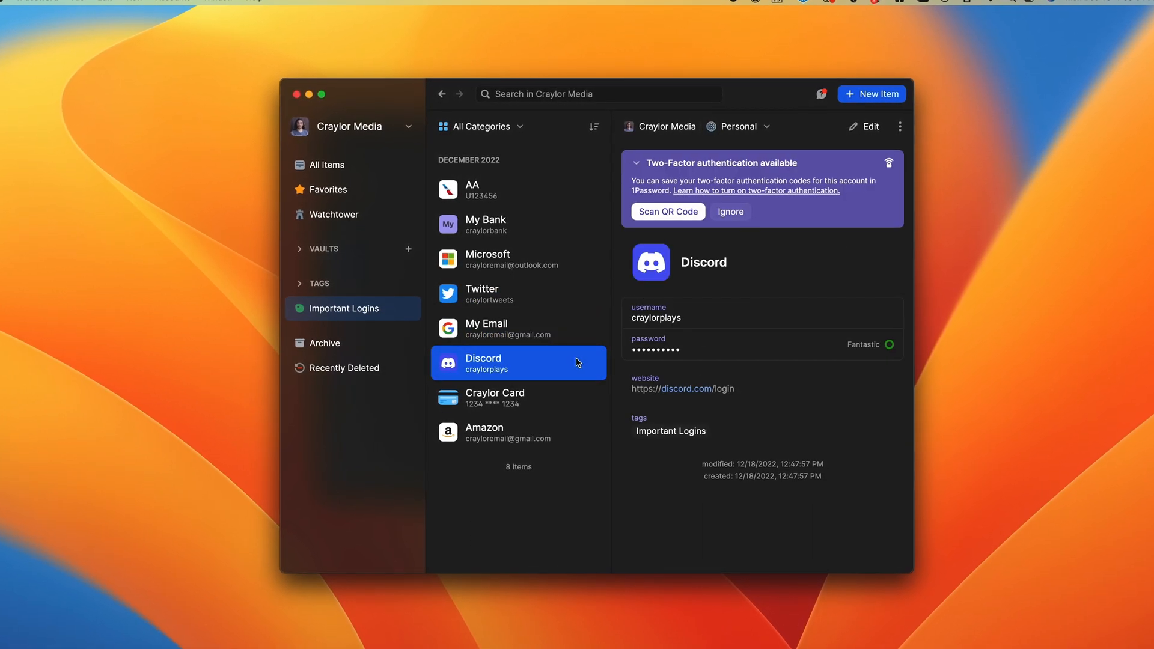
pyautogui.click(506, 398)
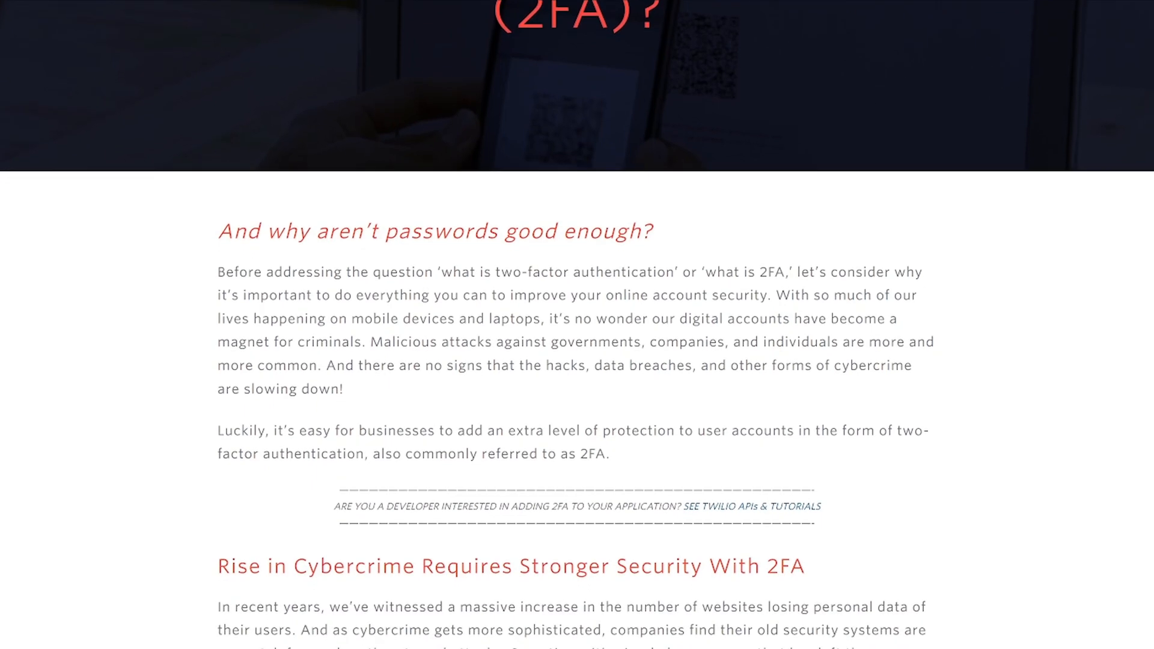
# Scroll the Twilio 2FA article past 'And why aren't passwords good enough?'
pyautogui.scroll(-3)
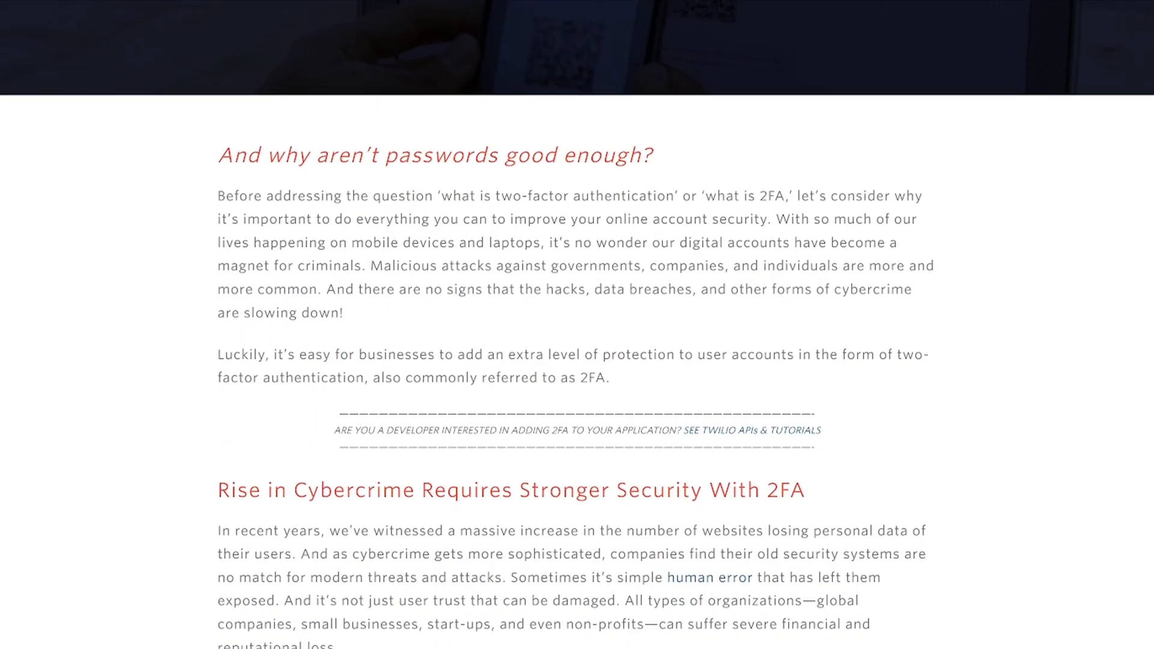
pyautogui.scroll(-3)
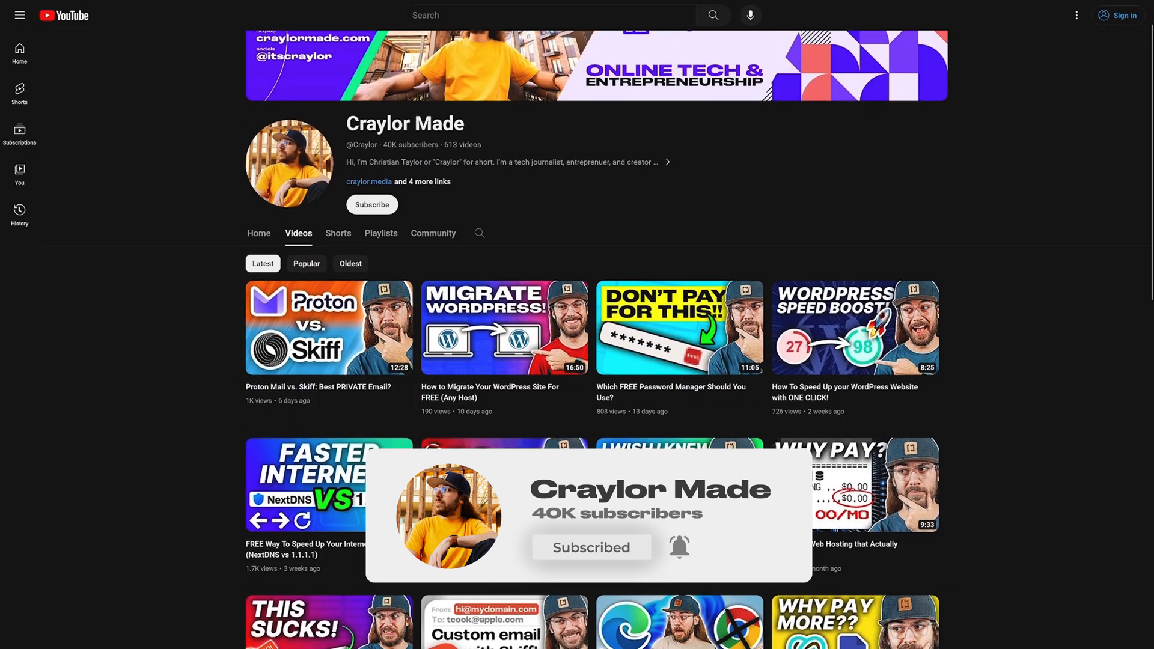
# Scroll through the Craylor Made channel's latest videos grid
pyautogui.scroll(-3)
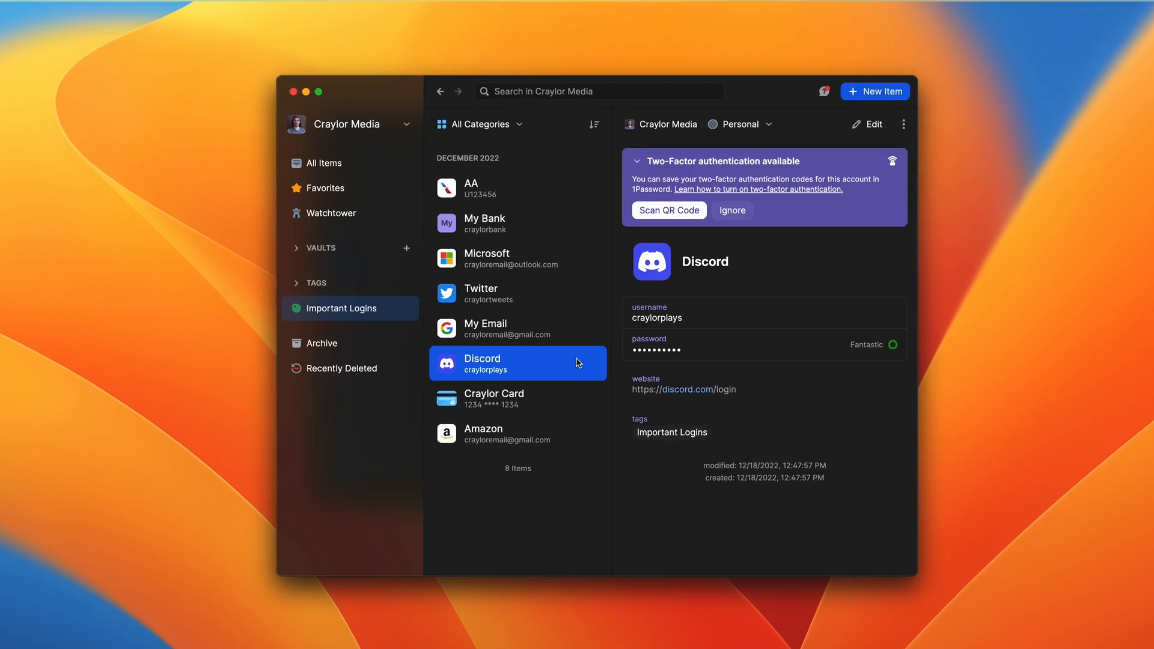
# Scroll the All vaults item list down to the X login
pyautogui.click(517, 399)
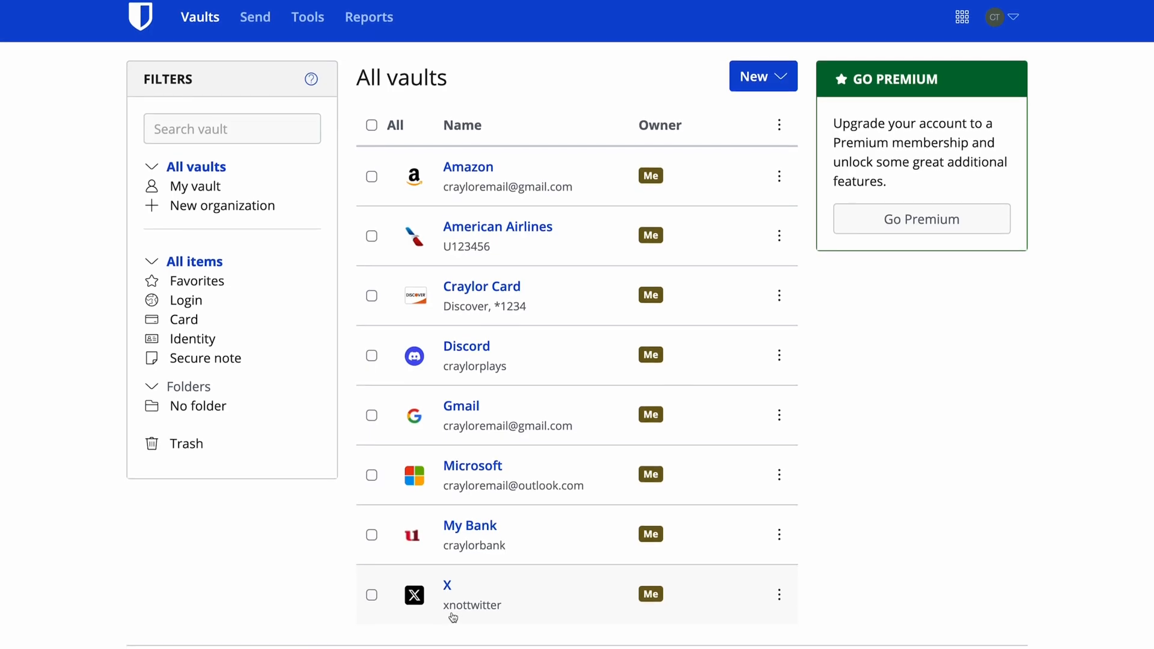
pyautogui.scroll(-3)
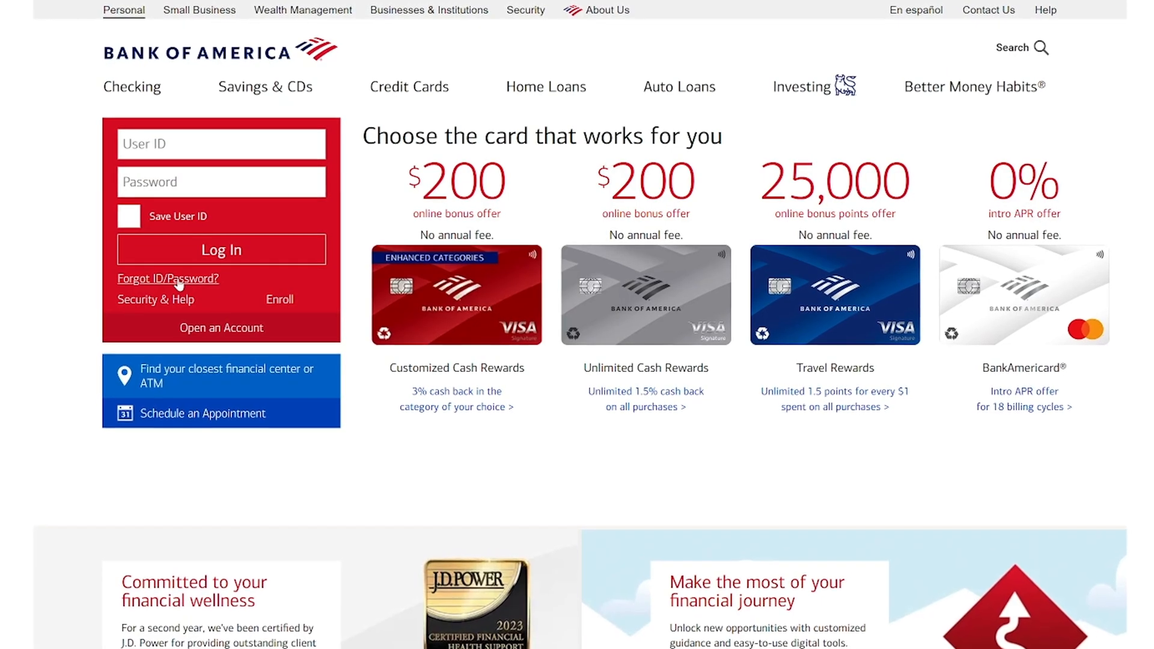
pyautogui.click(167, 278)
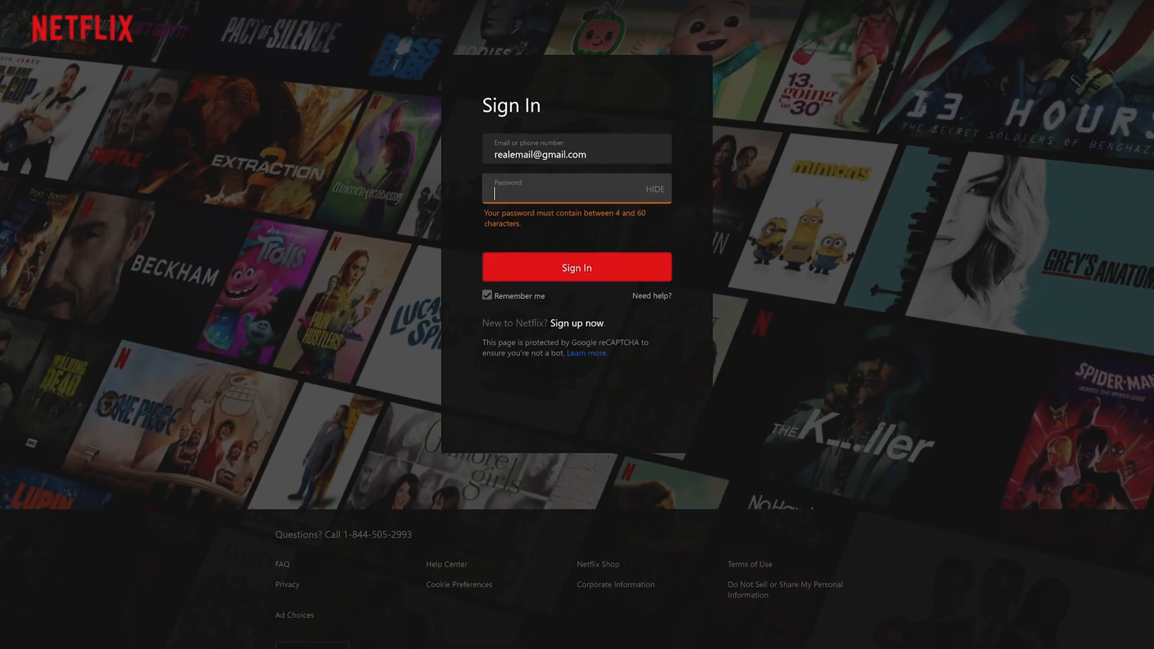
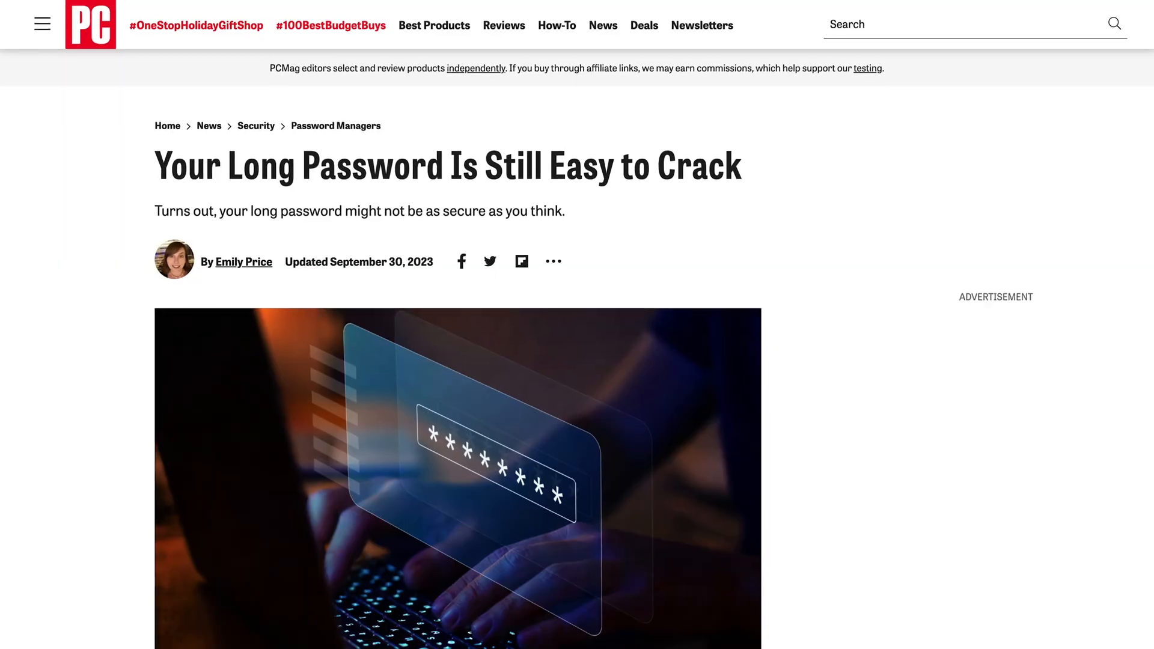
# Highlight the long-password headline, then adjust LastPass's generated password length to 38 characters
pyautogui.moveTo(154, 164); pyautogui.dragTo(622, 164)
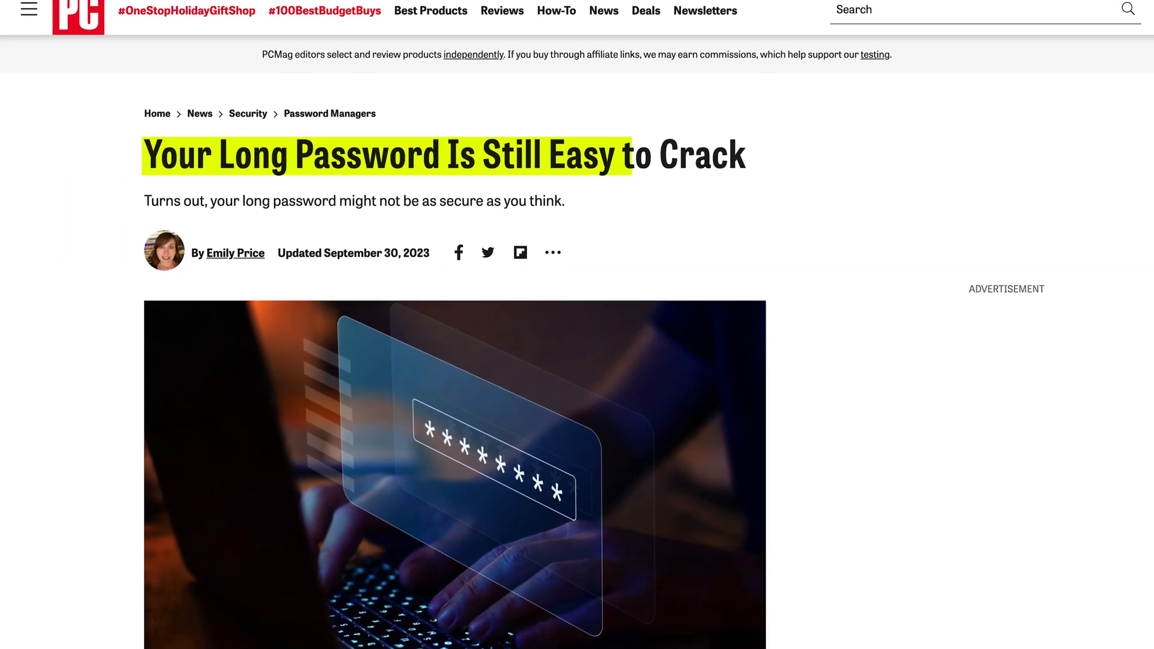
pyautogui.scroll(-3)
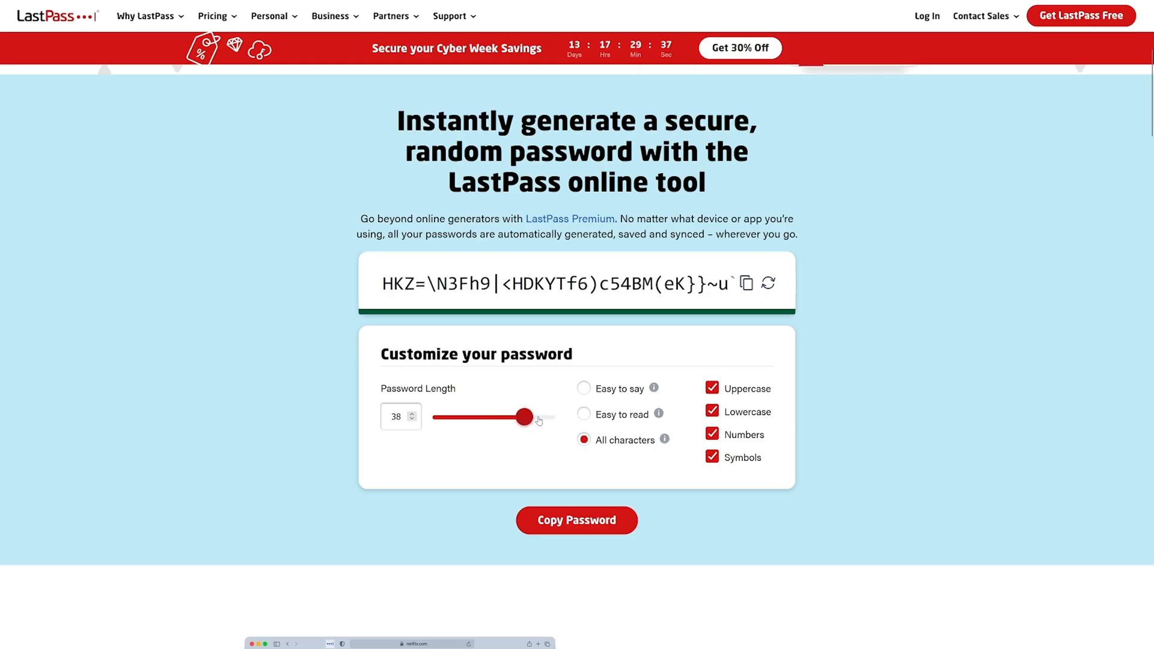
pyautogui.moveTo(523, 417); pyautogui.dragTo(515, 417)
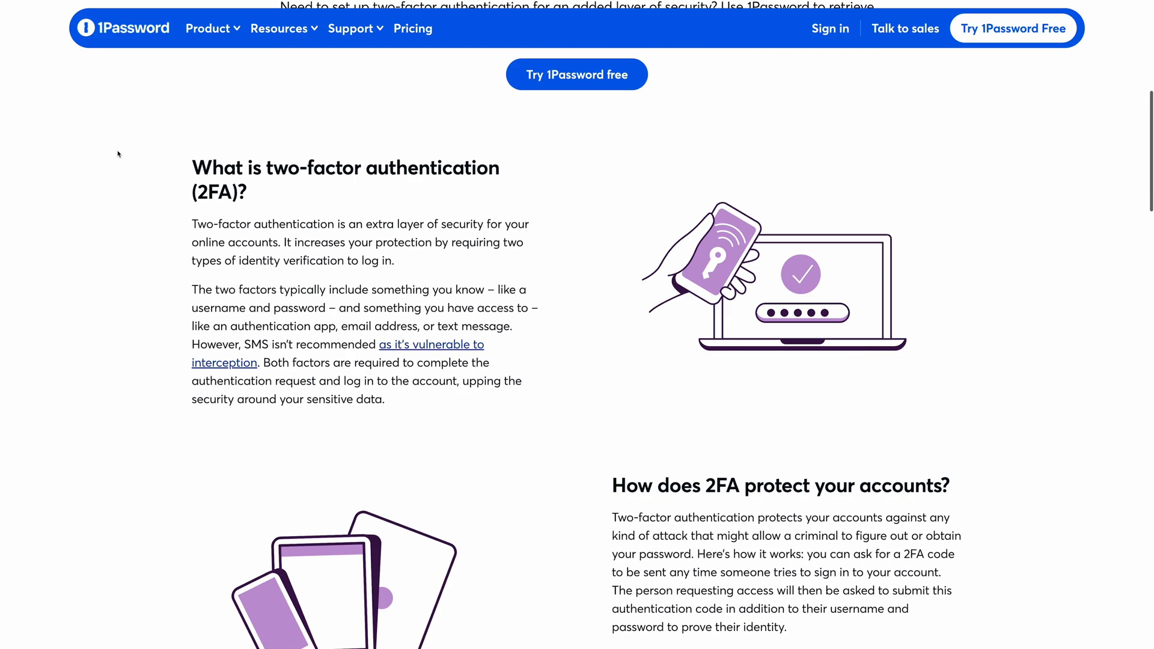
# Scroll to 'How to find out which of your accounts support 2FA'
pyautogui.scroll(-3)
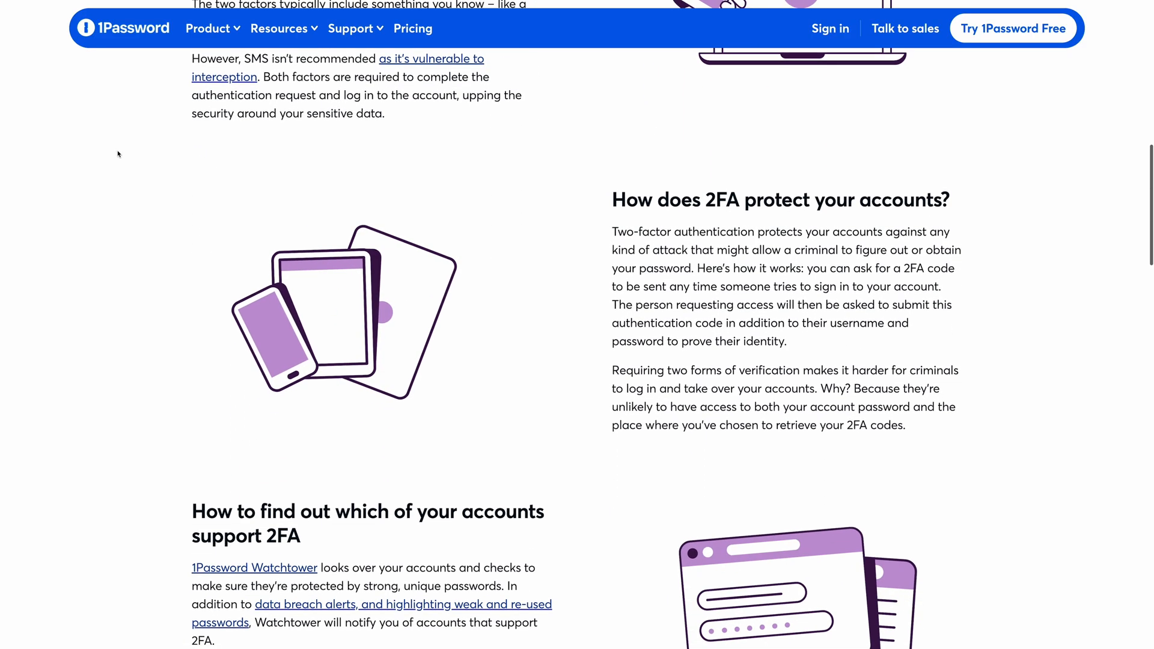
pyautogui.scroll(-3)
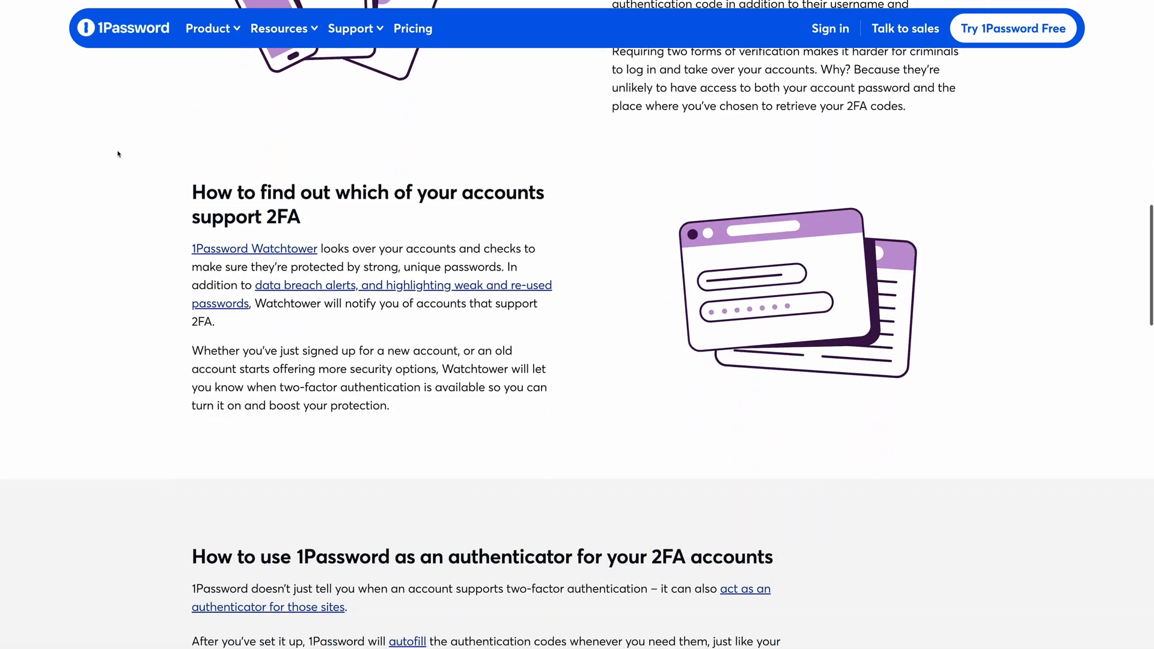